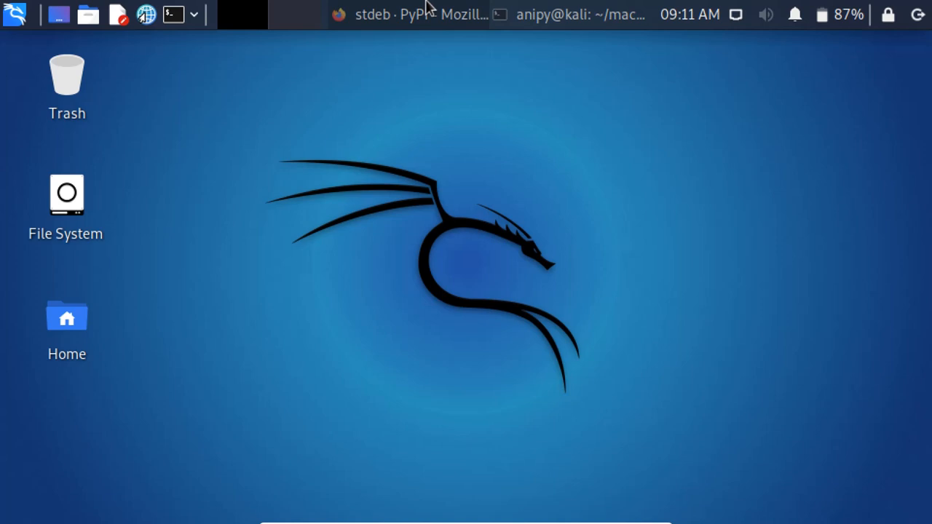
View the stdeb PyPI page in Firefox, then return to the terminal in ~/macc_package.
left_click(340, 14)
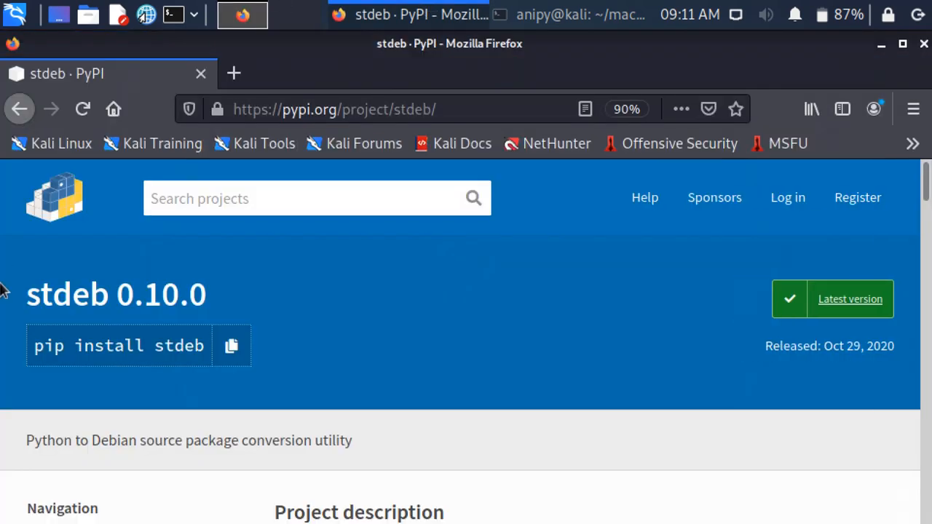
triple_click(116, 294)
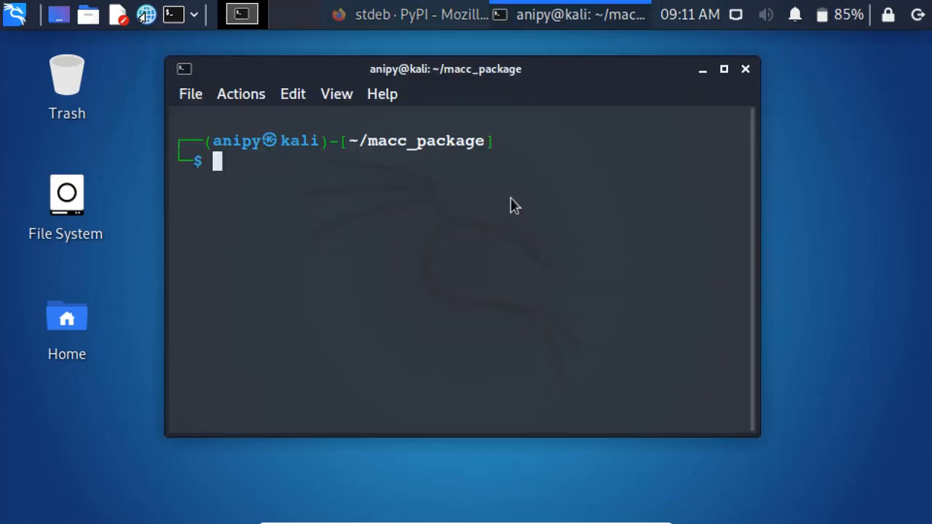
Attempt sudo apt-get install python3-stdeb, which fails with 404 Not Found errors.
type("sudo apt")
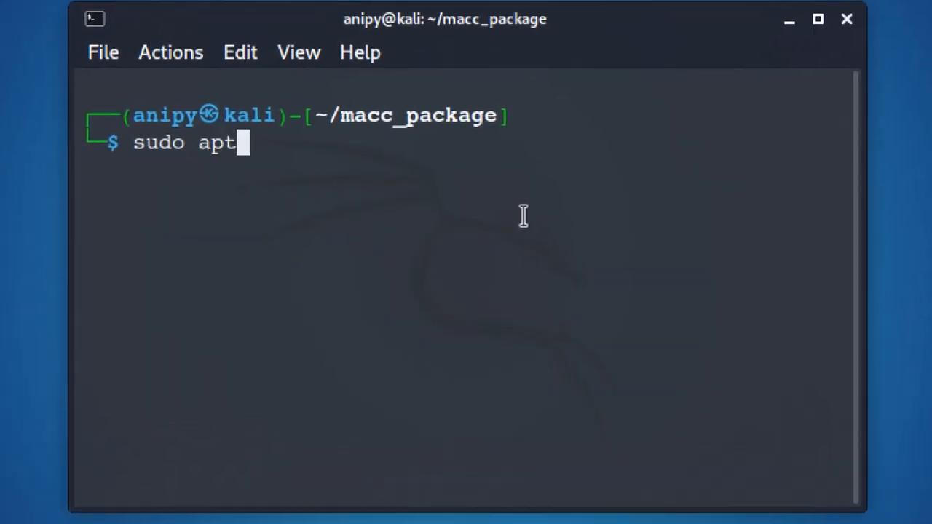
type("-get install")
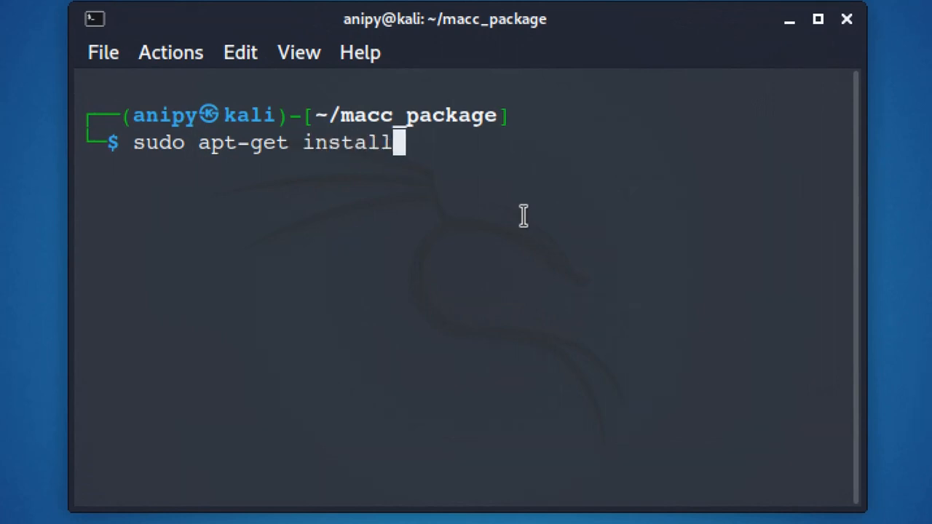
type("pyt")
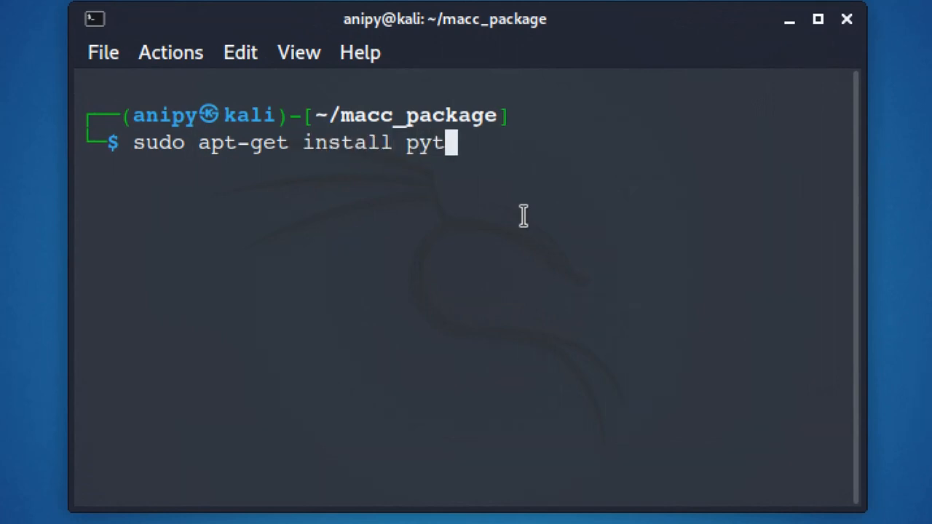
type("hon3-st")
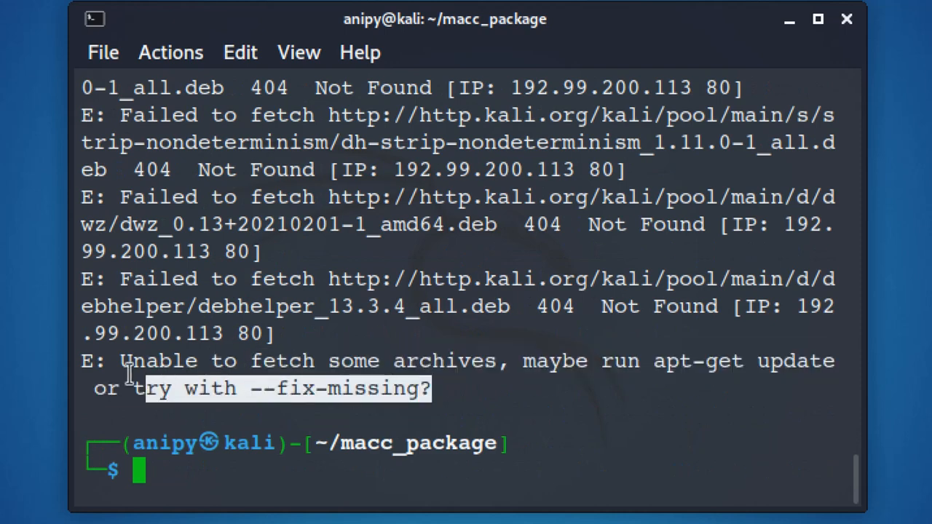
Refresh the package lists with sudo apt-get update as the error suggests.
left_click_drag(135, 388, 84, 361)
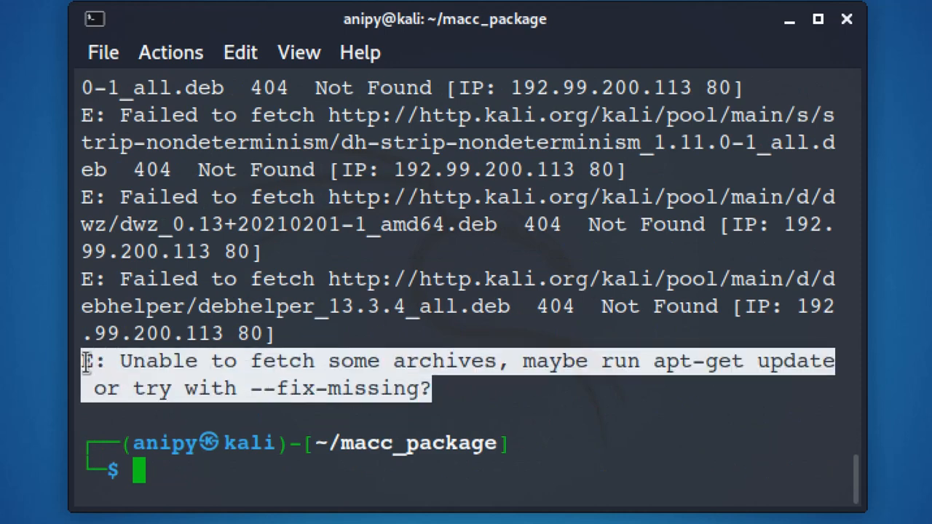
type("sudo apt")
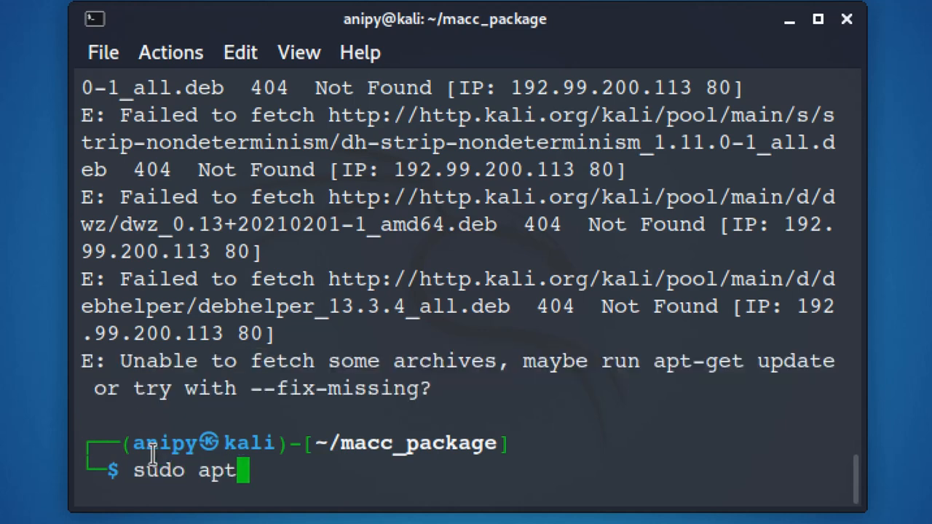
type("-get update")
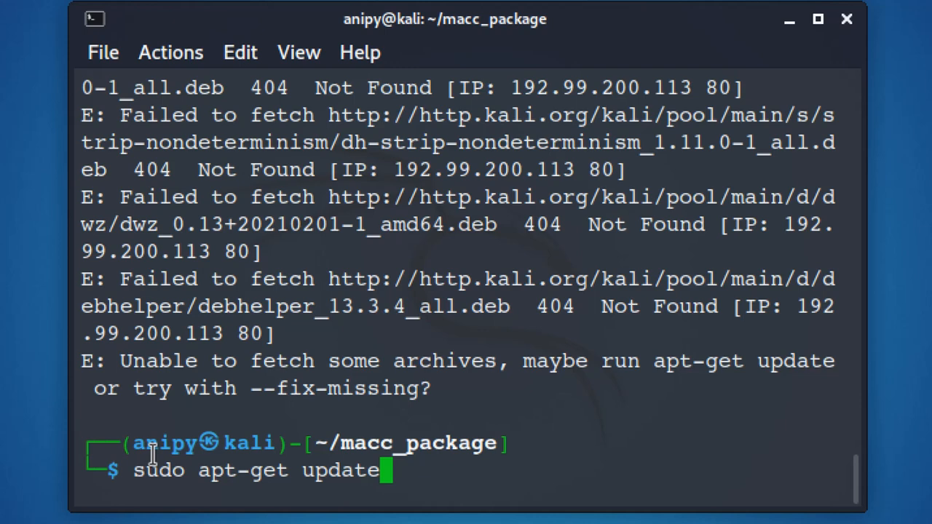
key("Return")
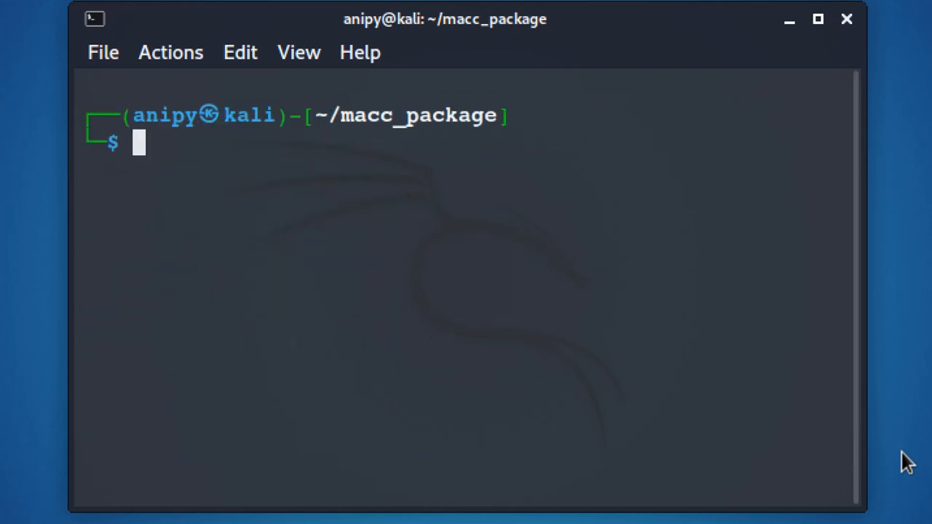
Install python3-stdeb 0.10.0-1, clear, and list macc_package showing setup.py and macc.
type("sudo a")
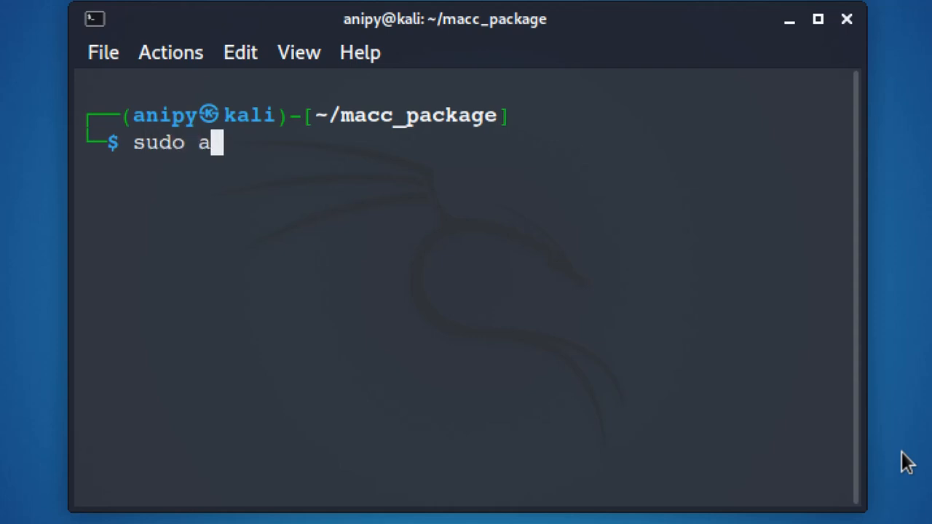
type("pt-get install python3-stdeb")
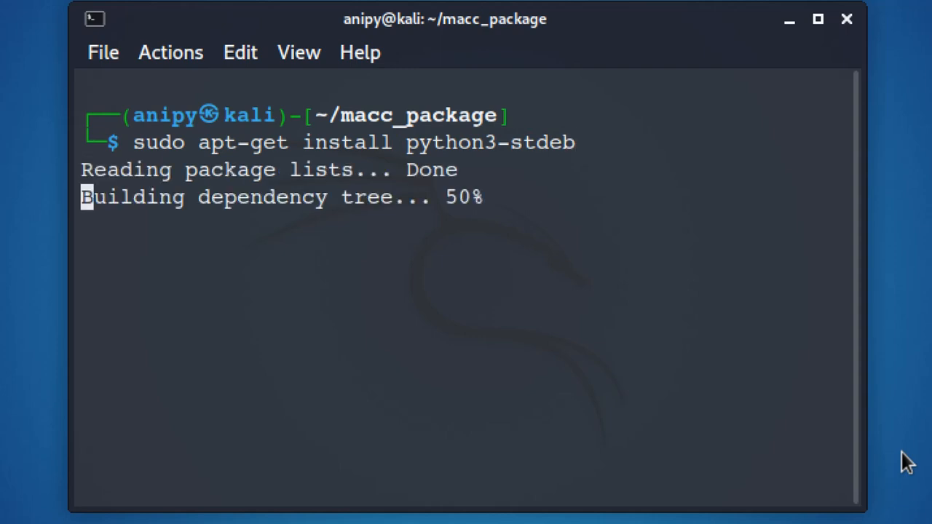
type("clear")
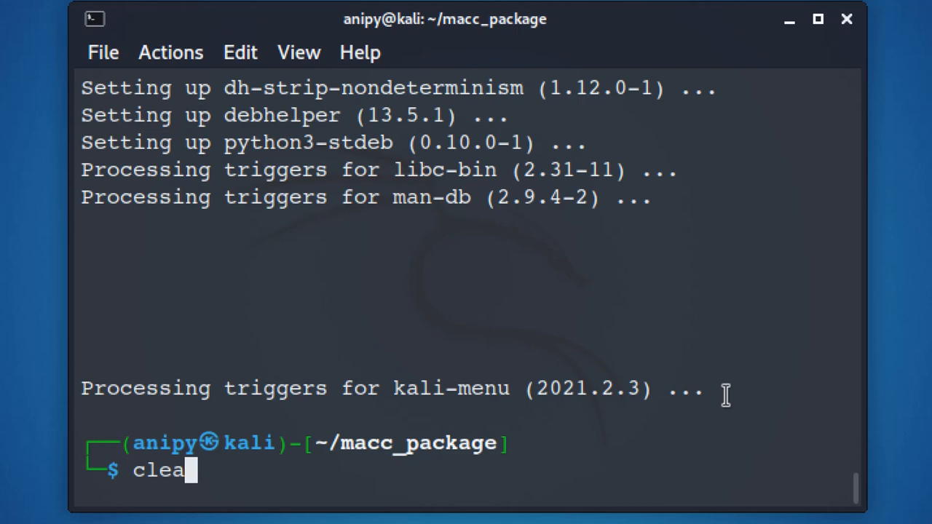
type("r")
type("ls")
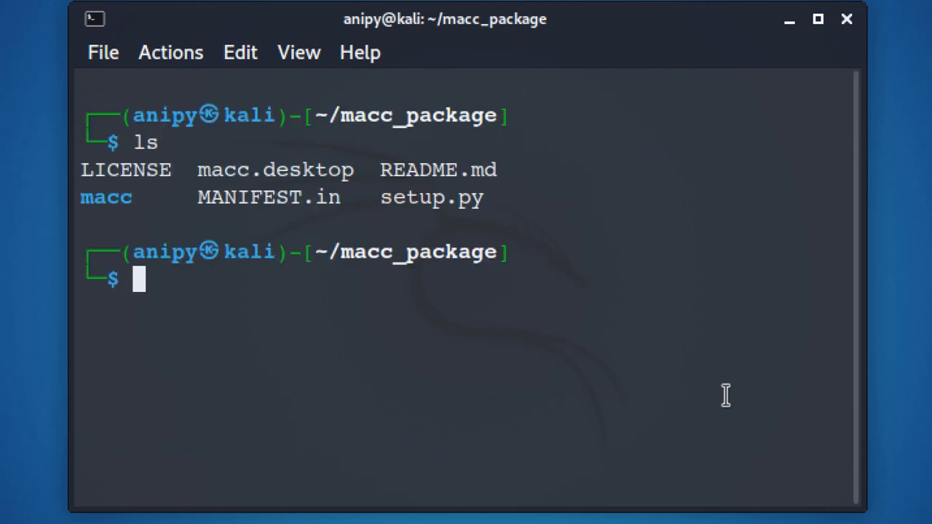
Run python3 setup.py --command-packages=stdeb.command bdist_deb, ending in CalledProcessError: 3.
double_click(353, 115)
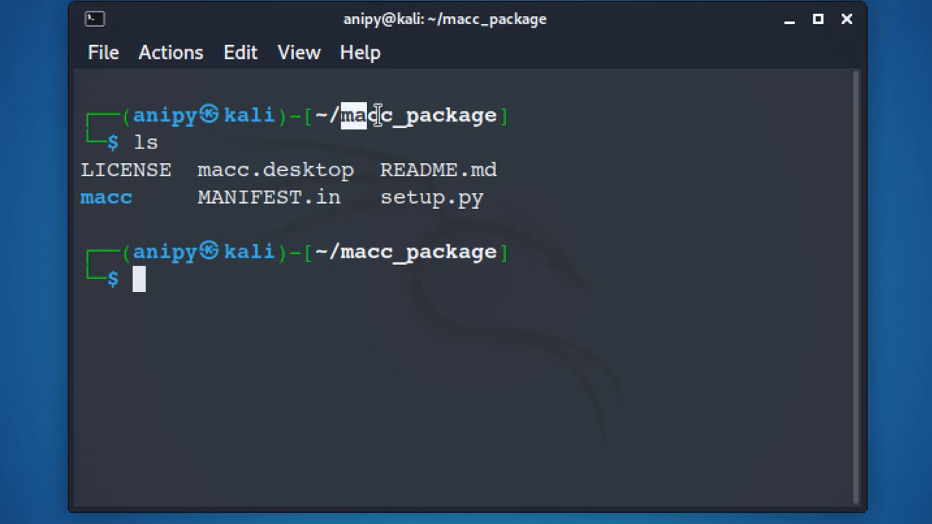
type("pytho")
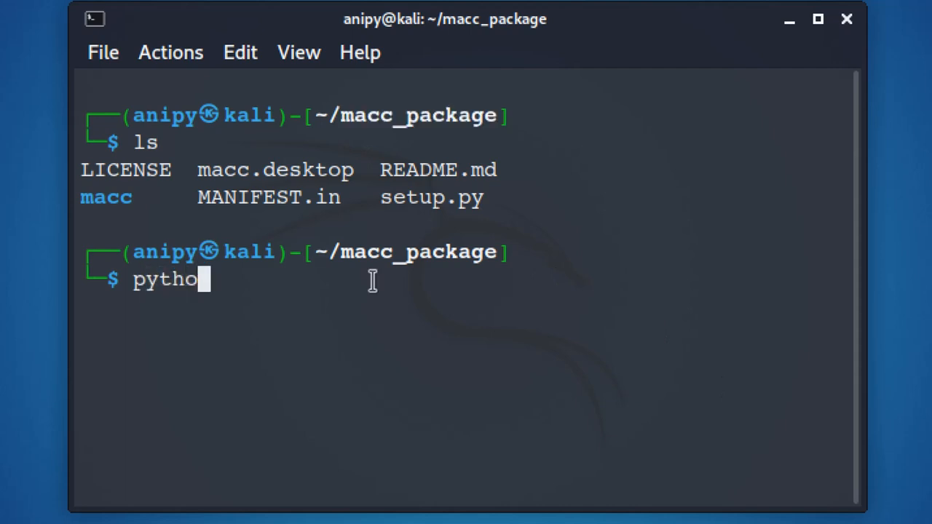
type("n3 set")
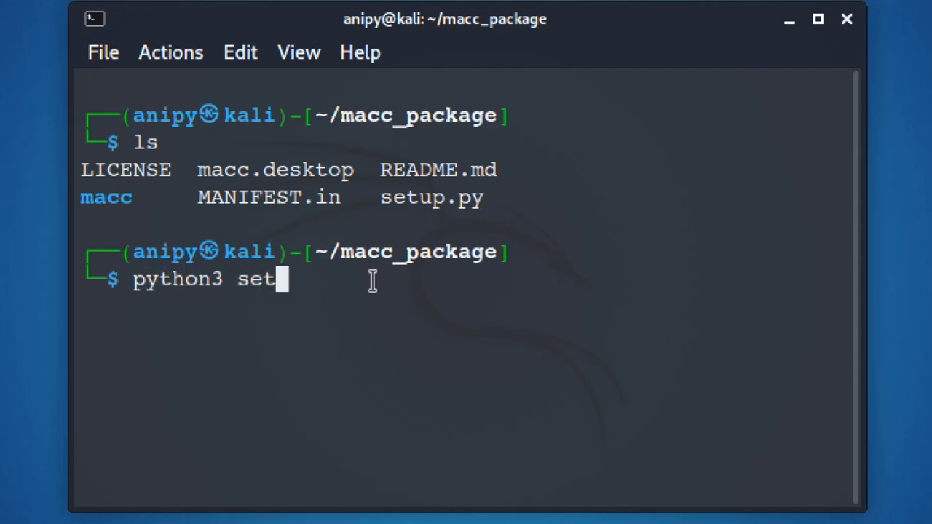
type("up.py --com")
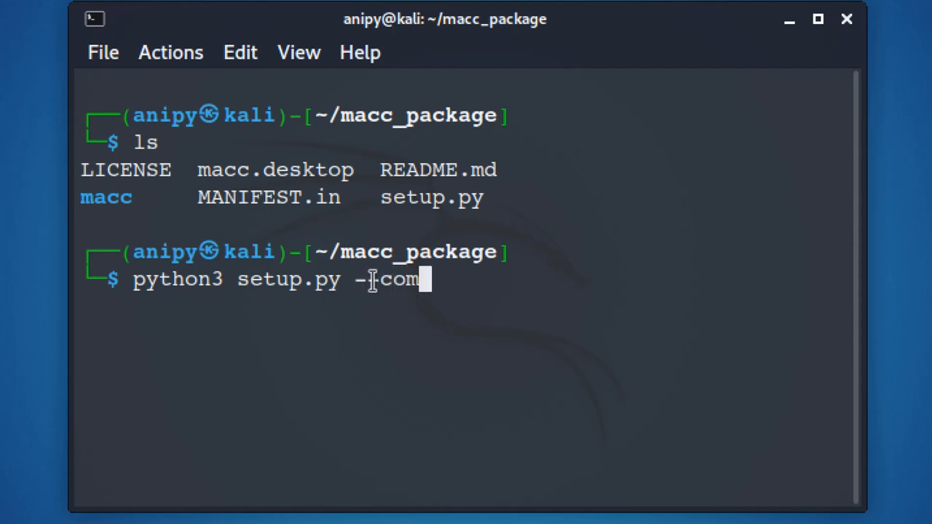
type("mand-")
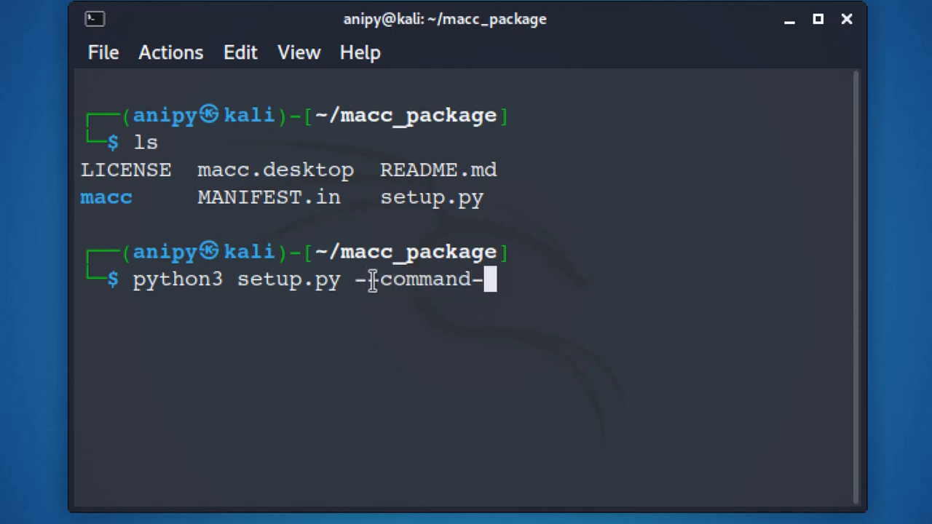
type("packages")
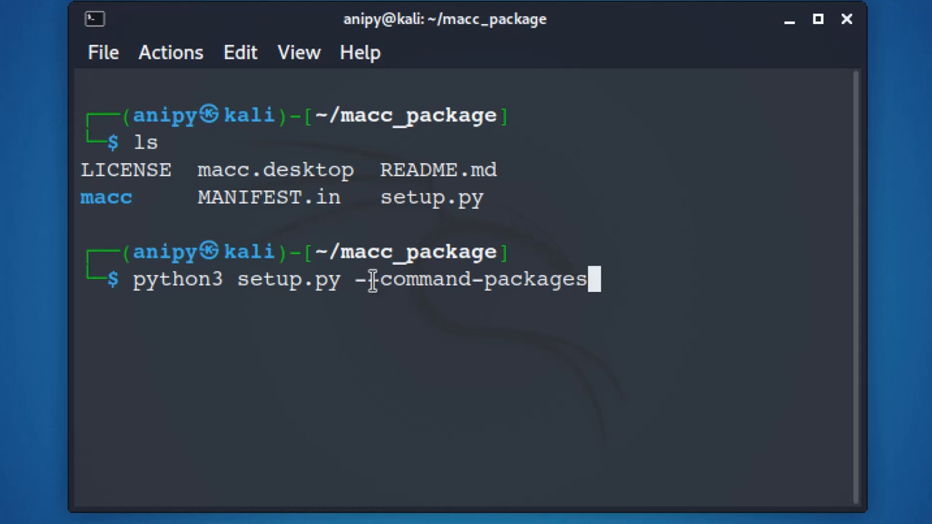
type("=stdeb")
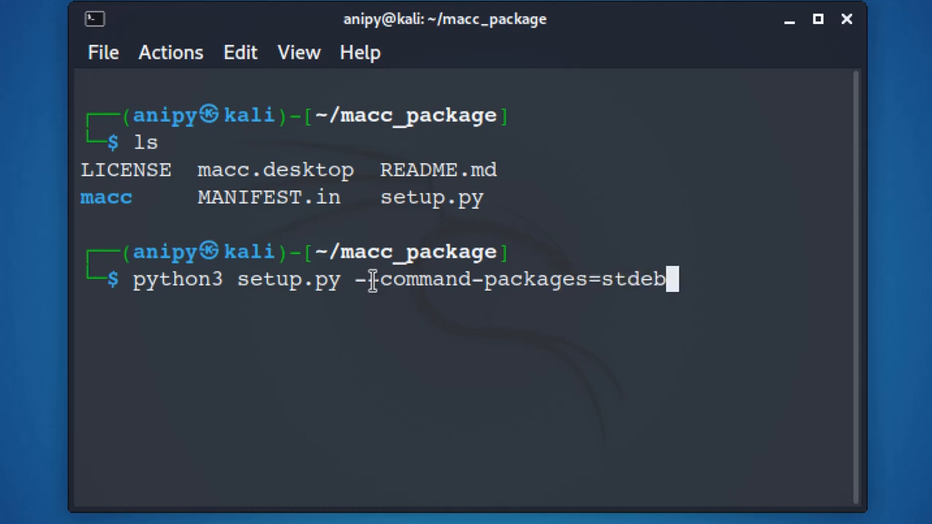
type(".command")
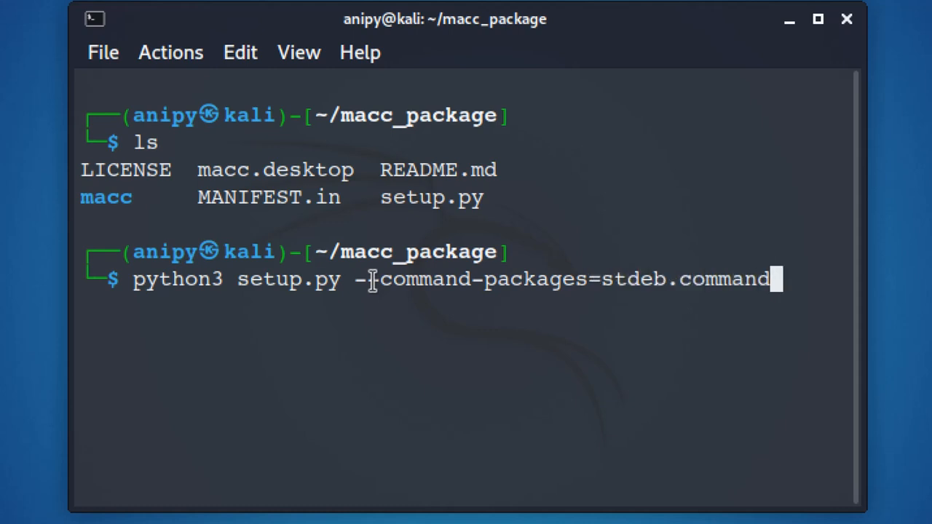
type("bdist")
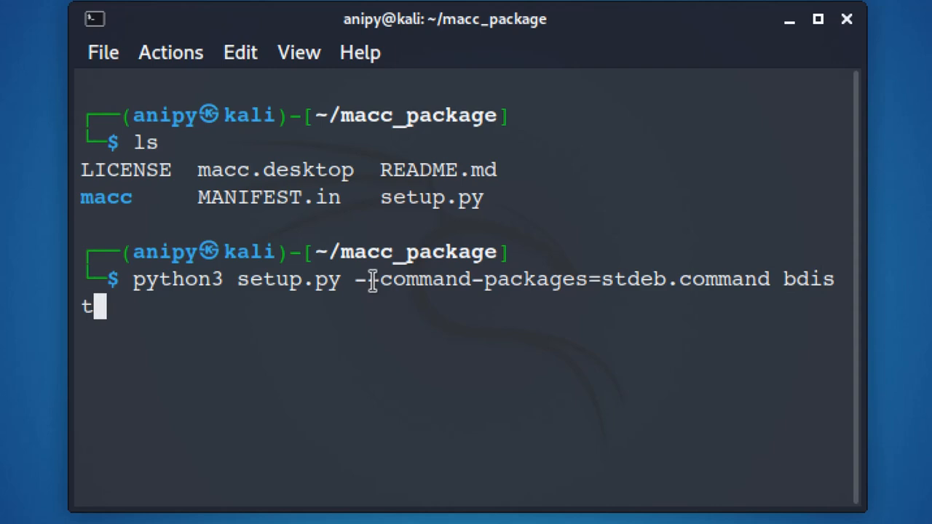
type("deb")
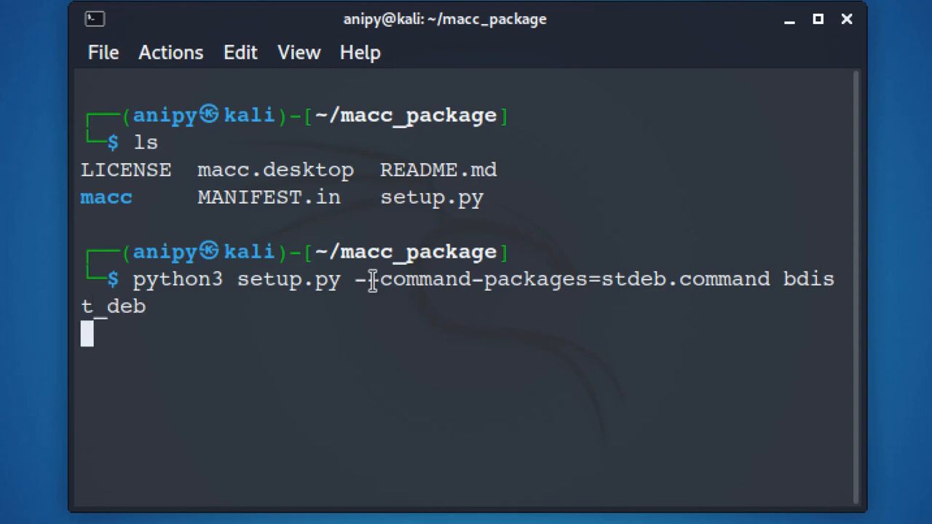
key("Return")
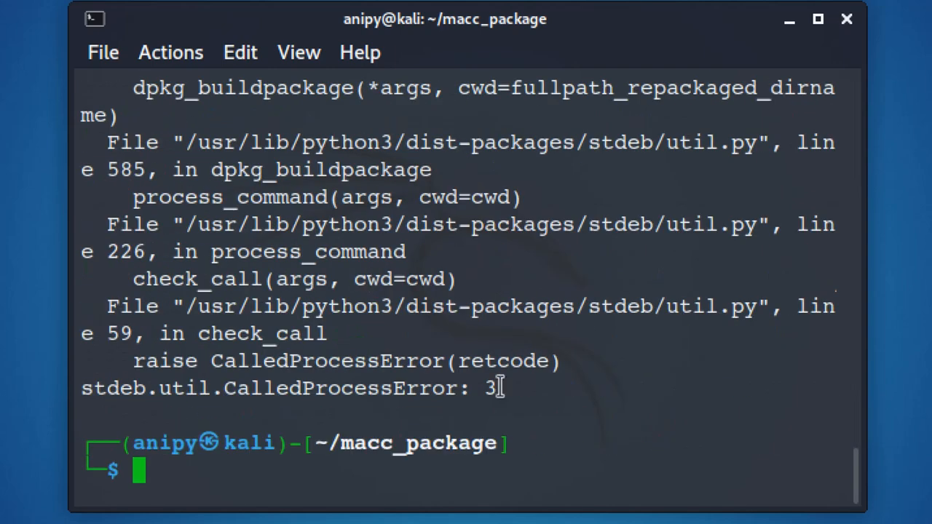
Install dh-python so the stdeb build completes and produces a deb_dist folder.
type("sudo apt")
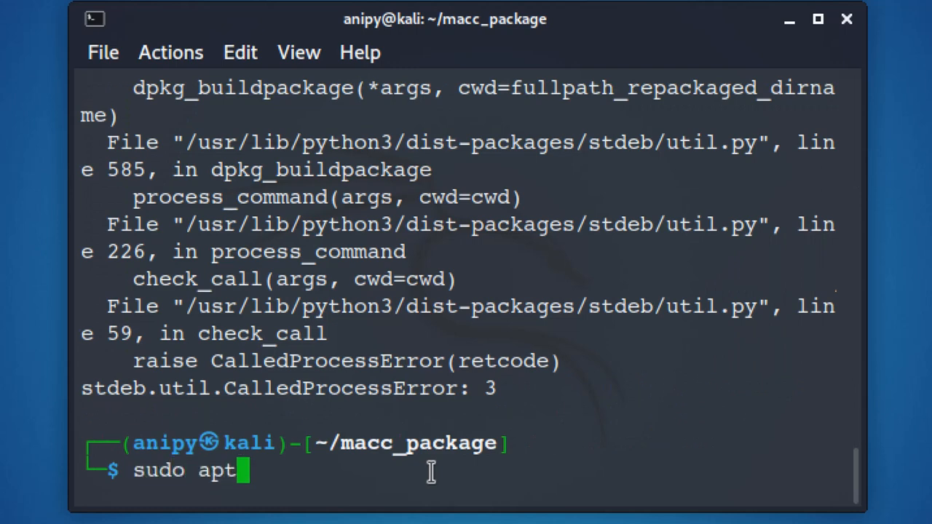
type("install")
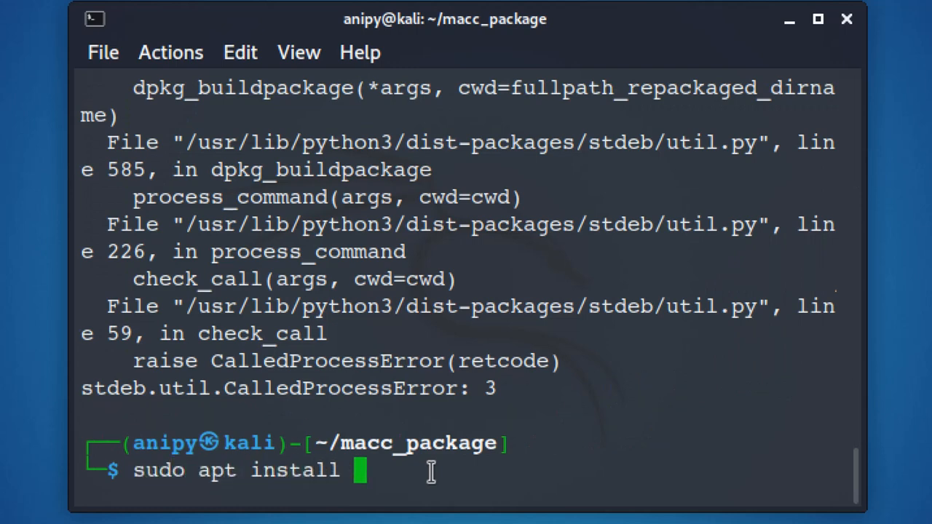
type("dh-pth")
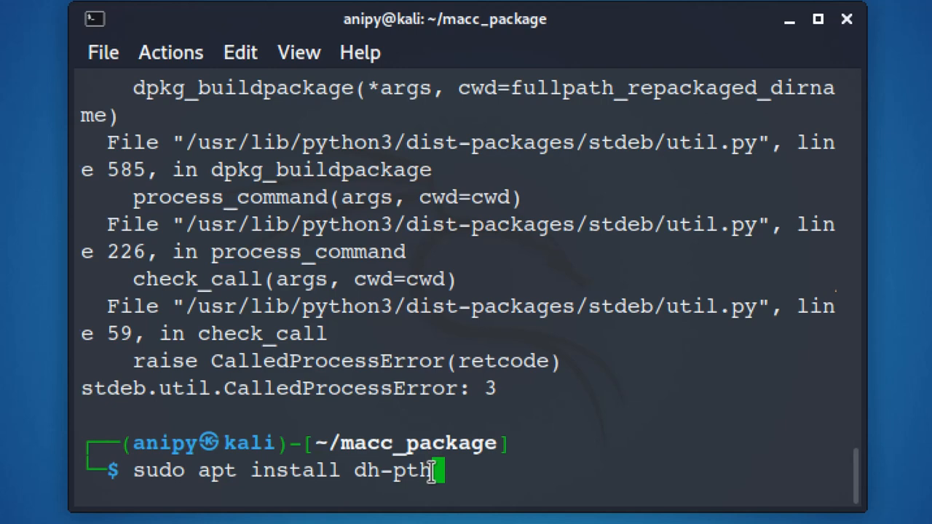
type("ython")
type("ls")
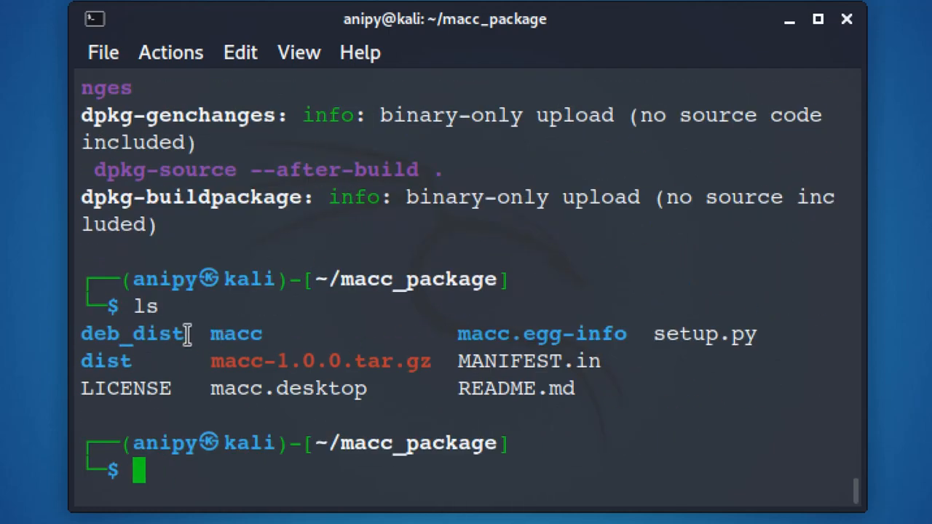
Change into deb_dist and list it, showing python3-macc_1.0.0-1_all.deb.
double_click(131, 334)
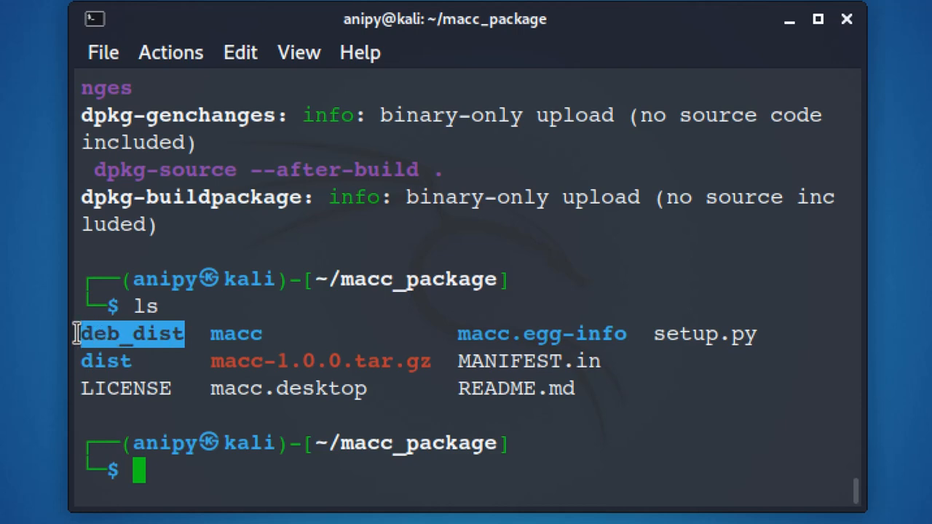
type("cd de")
type("ls")
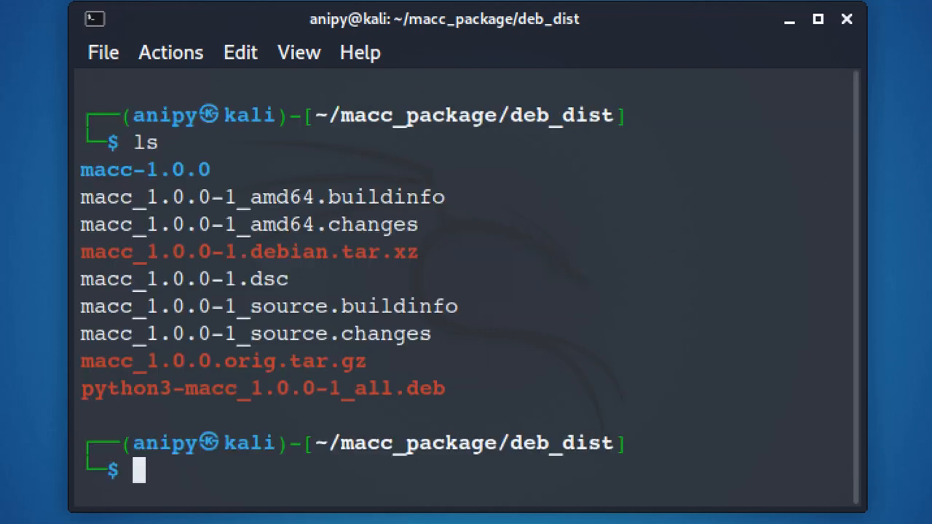
mouse_move(333, 478)
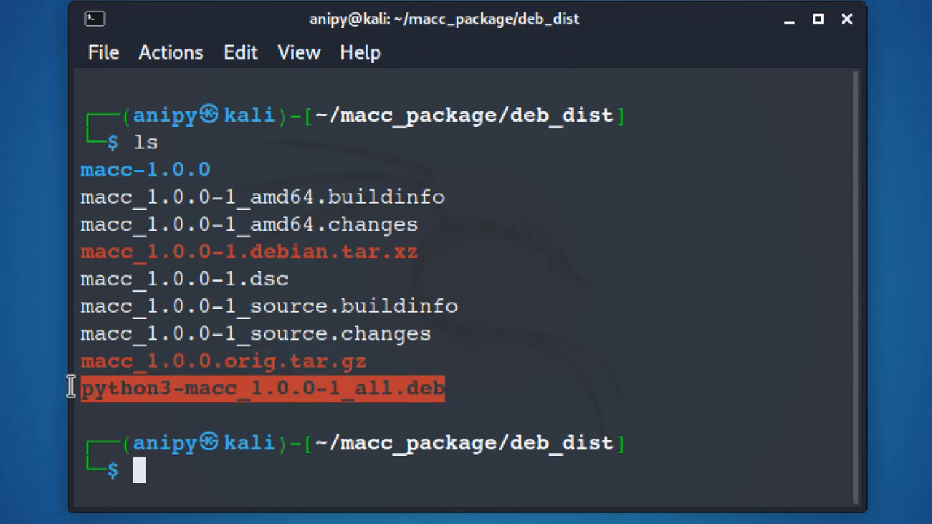
mouse_move(924, 343)
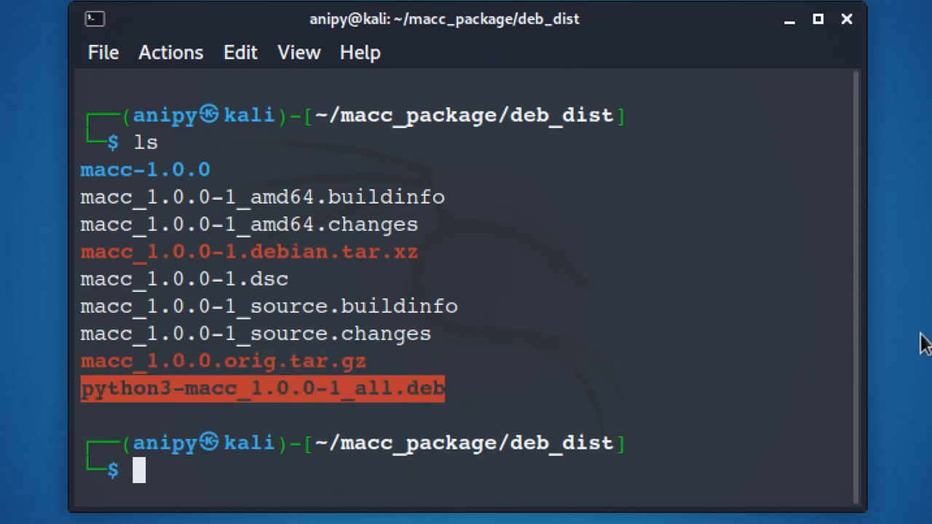
Install python3-macc_1.0.0-1_all.deb with sudo dpkg -i and clear the screen.
type("dpkg")
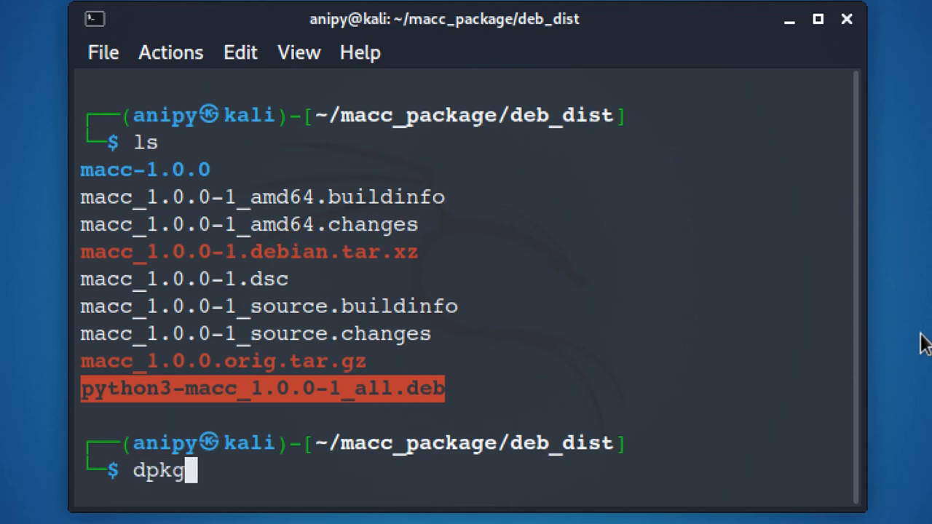
type("sudo")
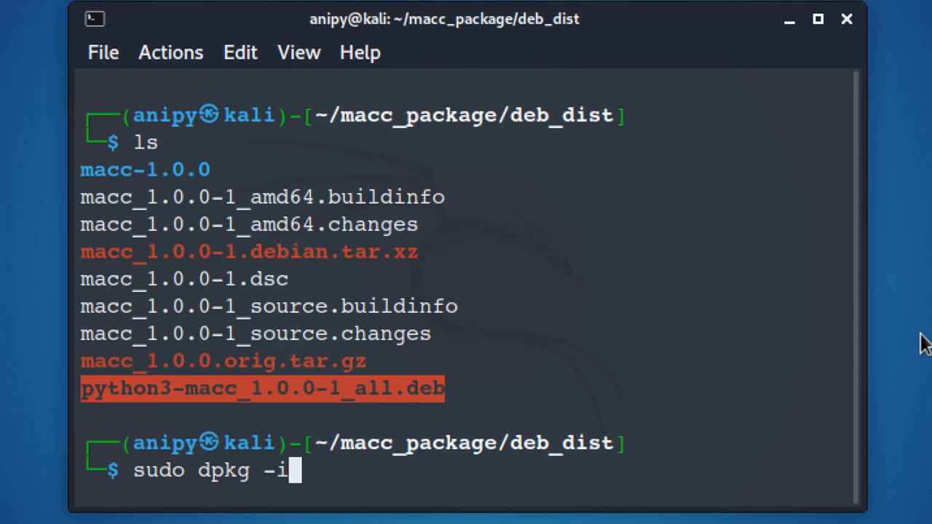
type("python3-macc_1.0.0-1_all.deb")
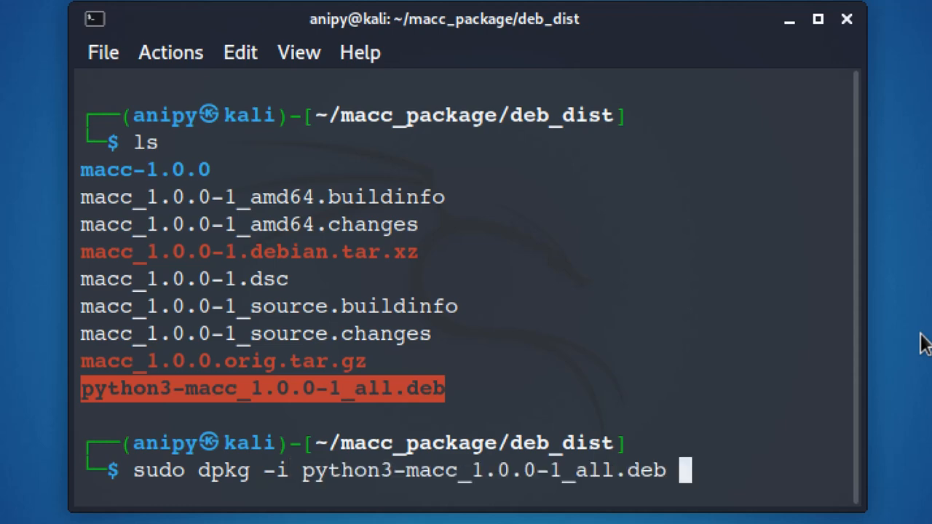
key("Return")
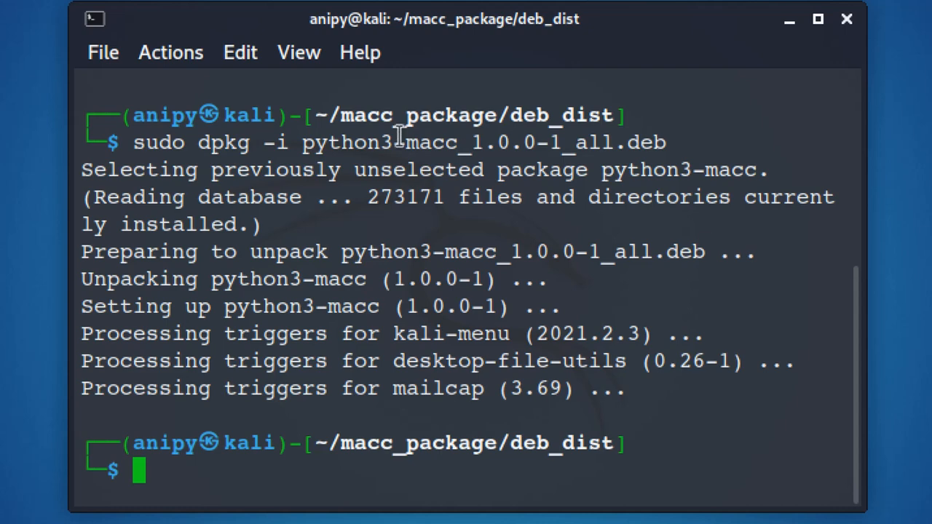
double_click(379, 142)
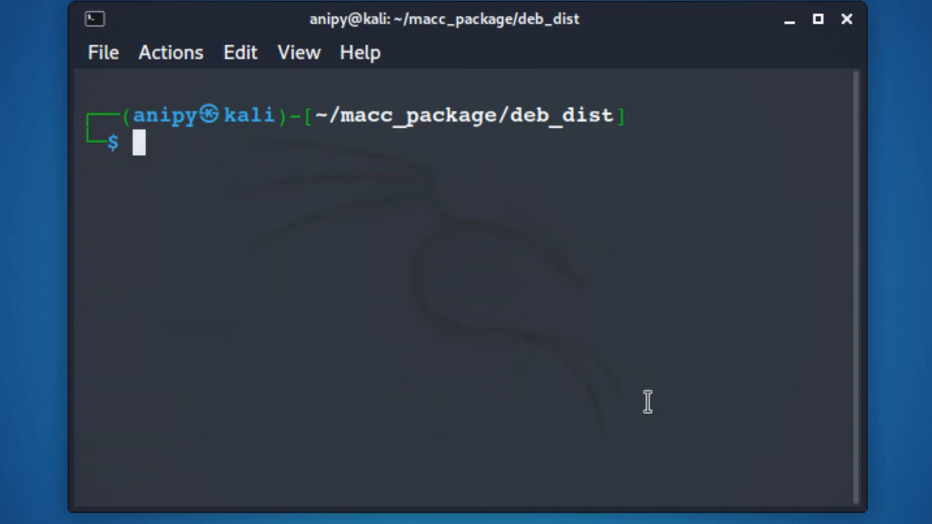
Run macc and macc --help to see its interface and new MAC options, then clear.
type("macc")
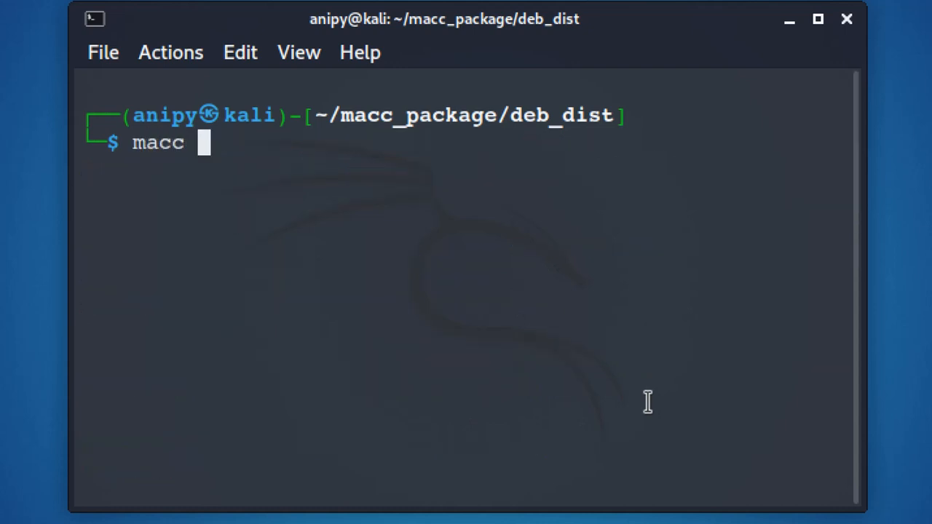
type("-")
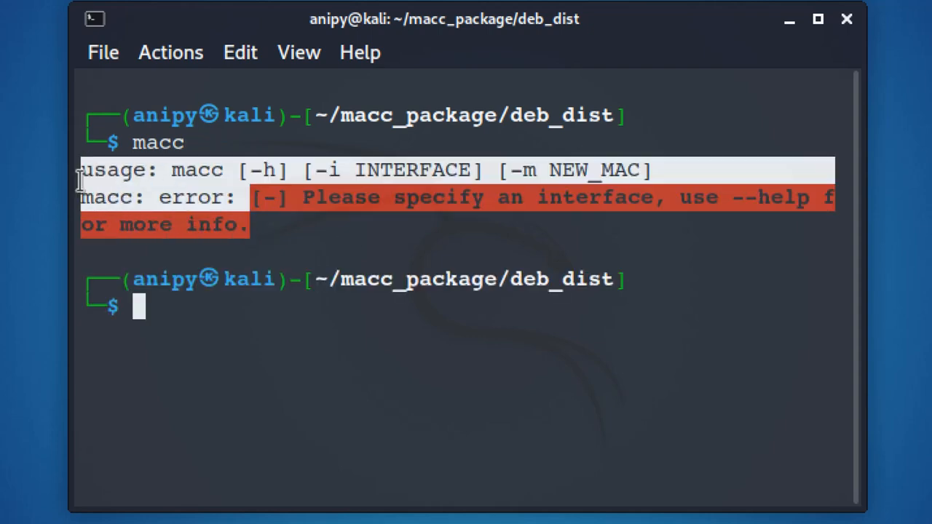
type("macc --help")
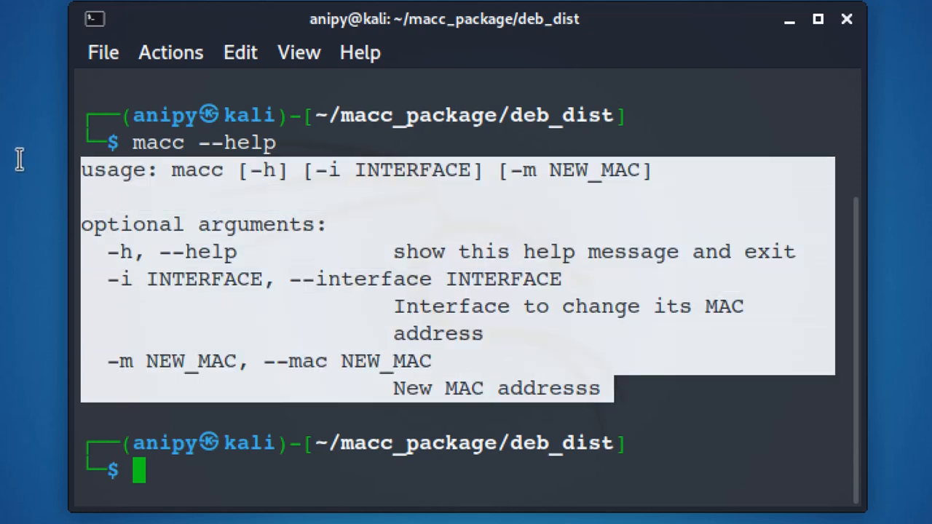
mouse_move(905, 331)
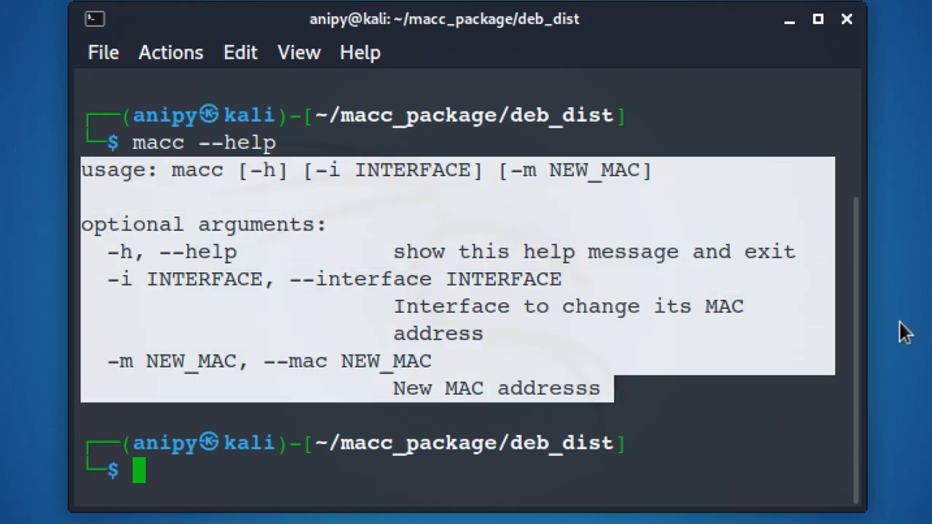
type("cl")
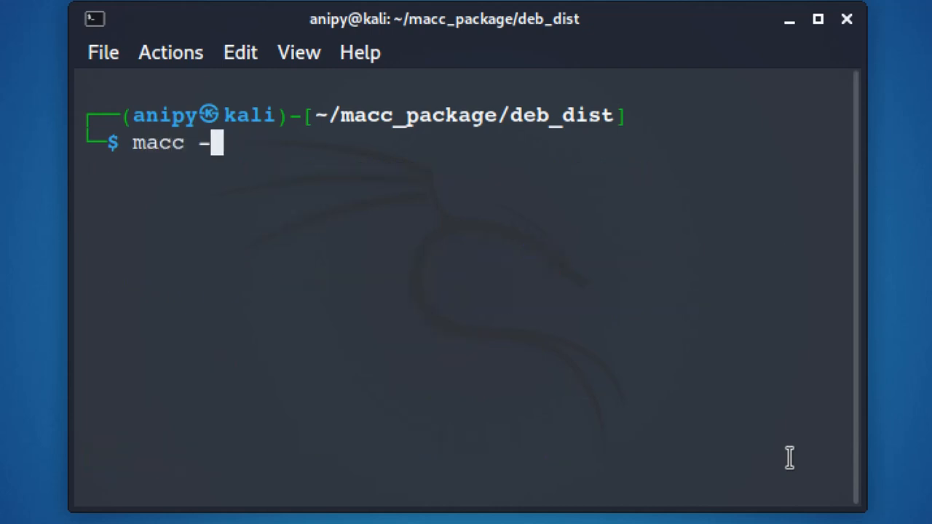
Run macc -i eth0 -m 00:55:33:66:77:88 to change eth0's MAC address.
type("i eth0 -m")
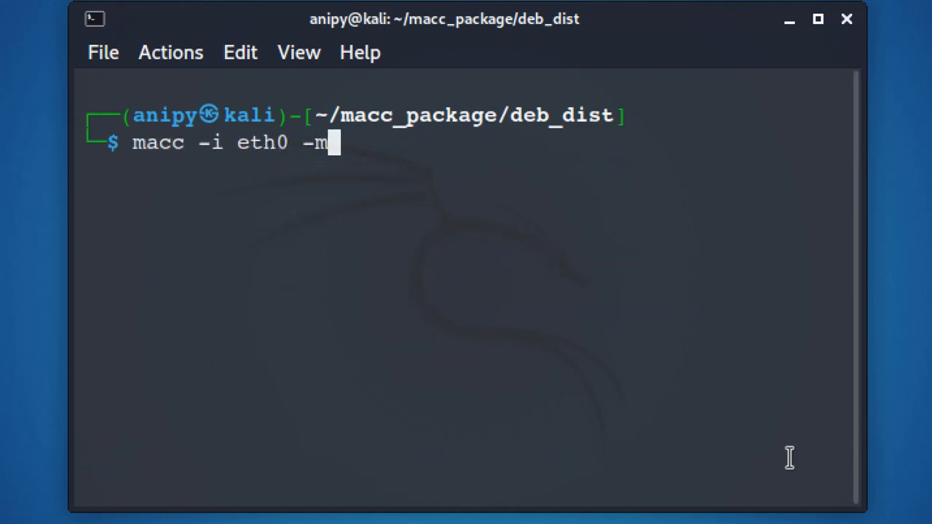
type("00:55:33:66:77:88")
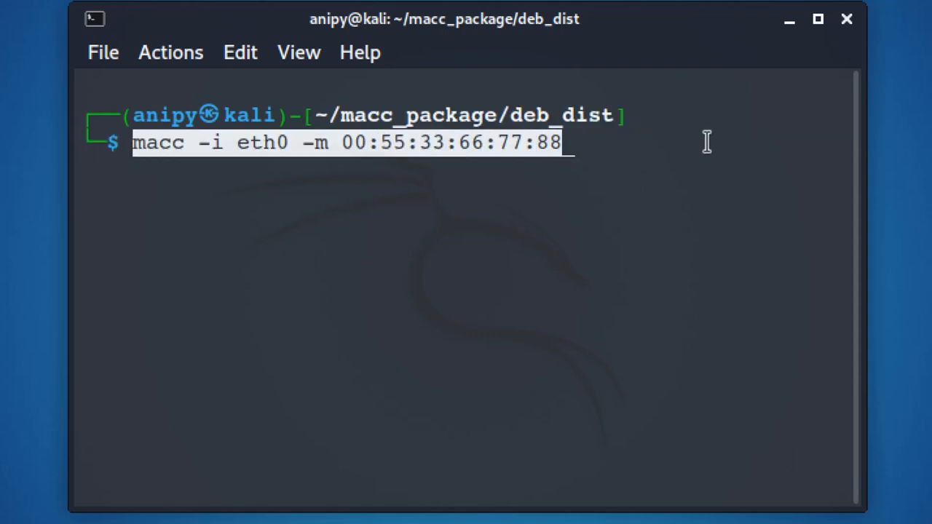
key("Return")
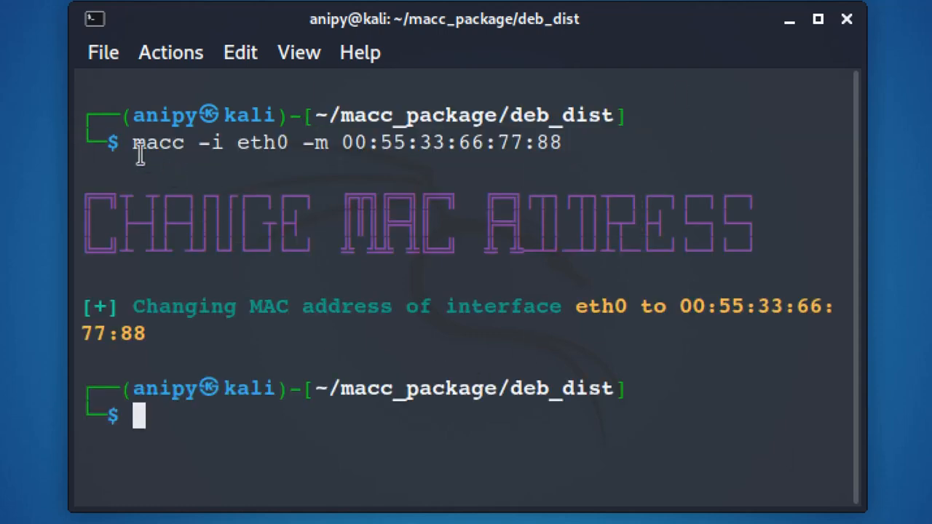
left_click_drag(132, 143, 500, 143)
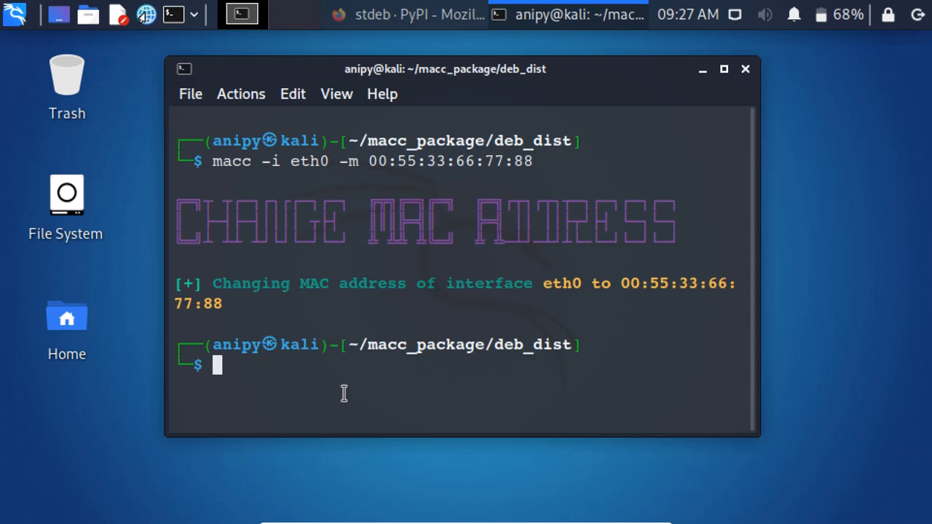
mouse_move(418, 341)
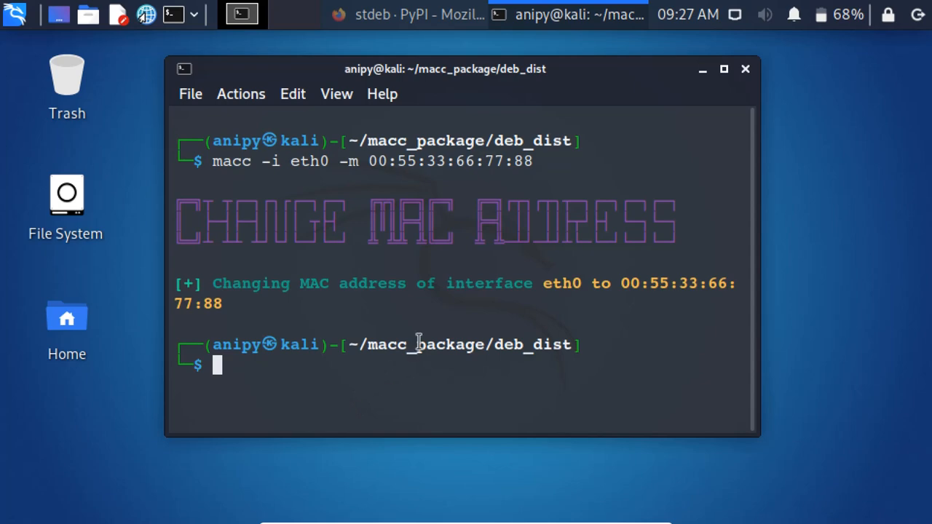
left_click_drag(174, 284, 226, 304)
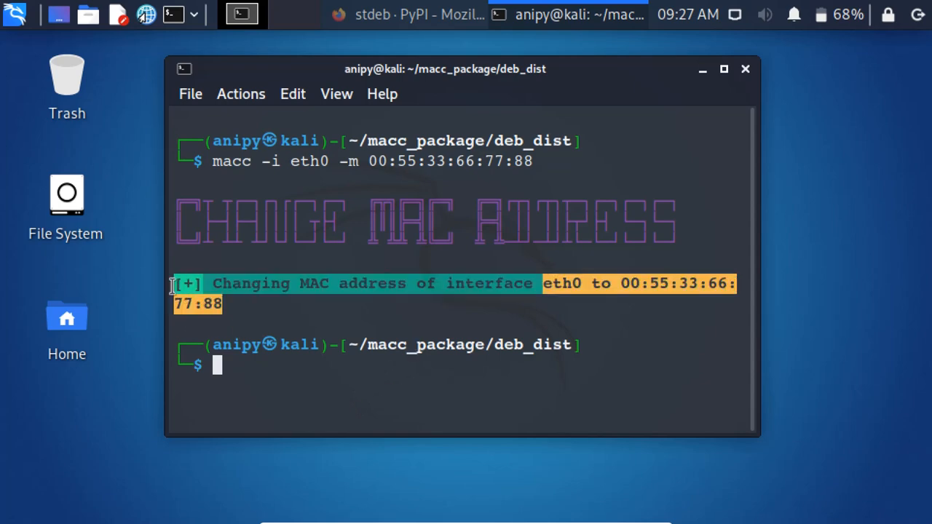
mouse_move(275, 307)
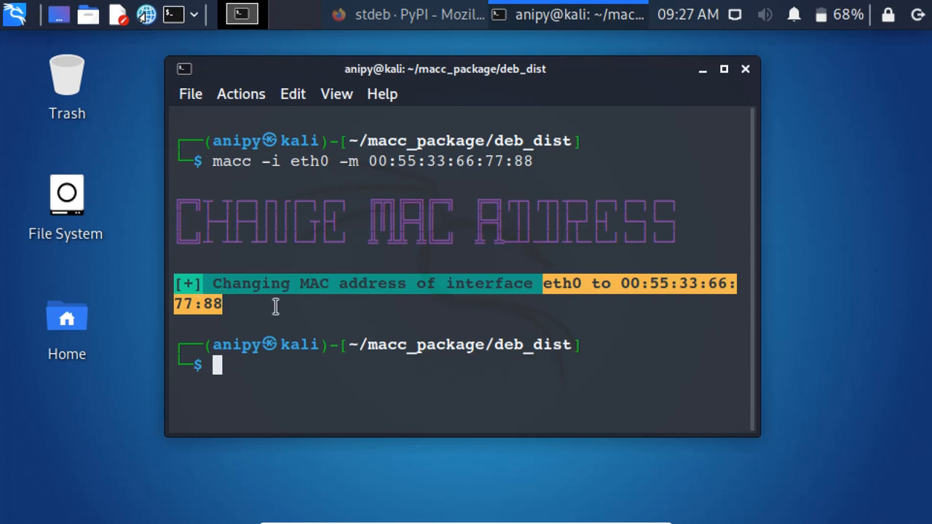